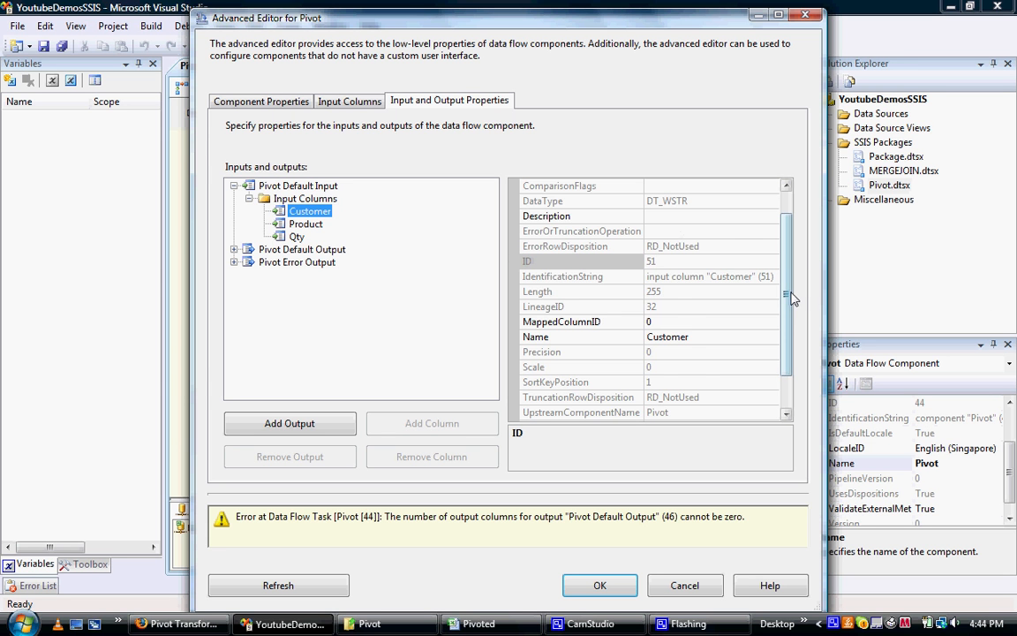
# - Set the Customer input column's PivotUsage to 1 and expand Pivot Default Output
pyautogui.scroll(-3)
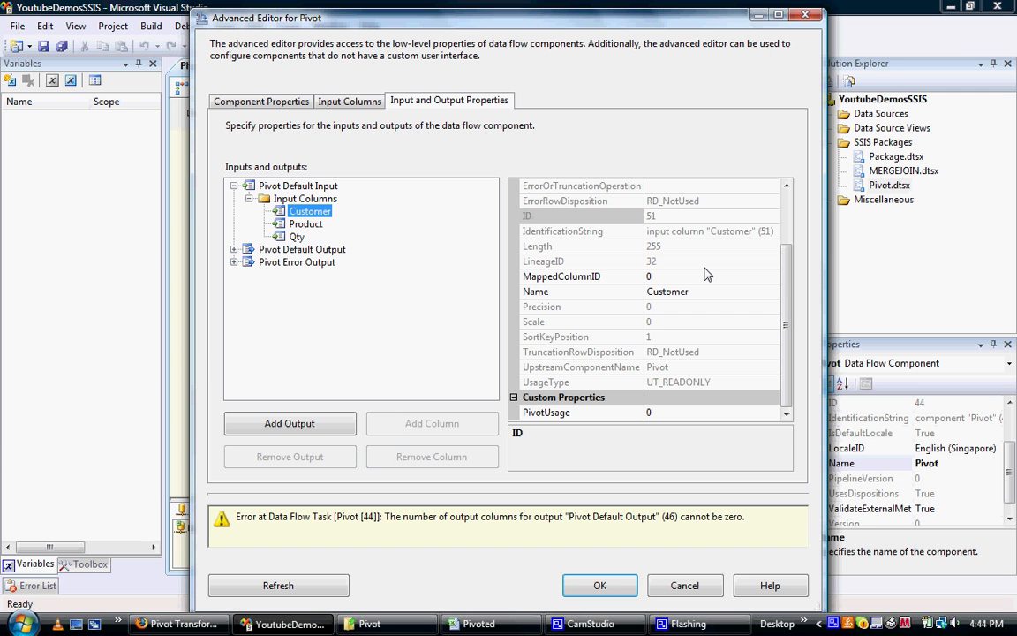
pyautogui.moveTo(573, 269)
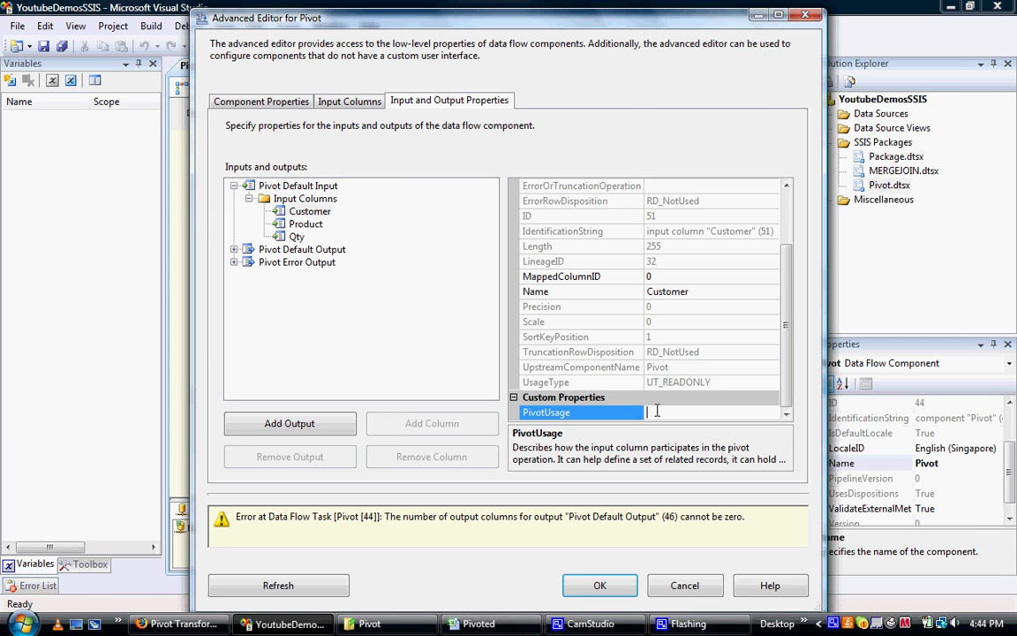
pyautogui.write('1')
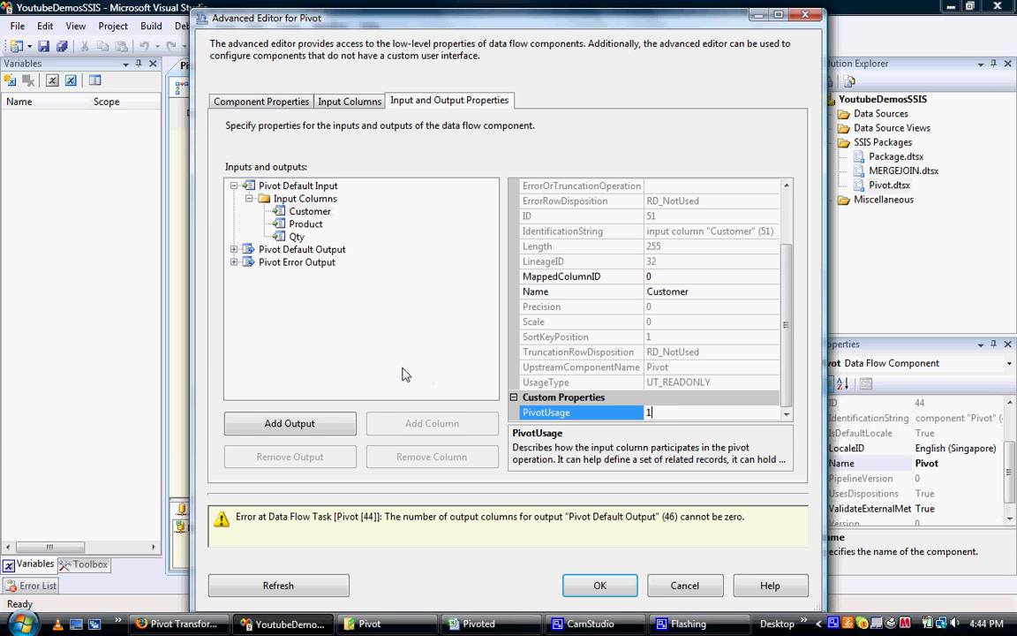
pyautogui.click(311, 212)
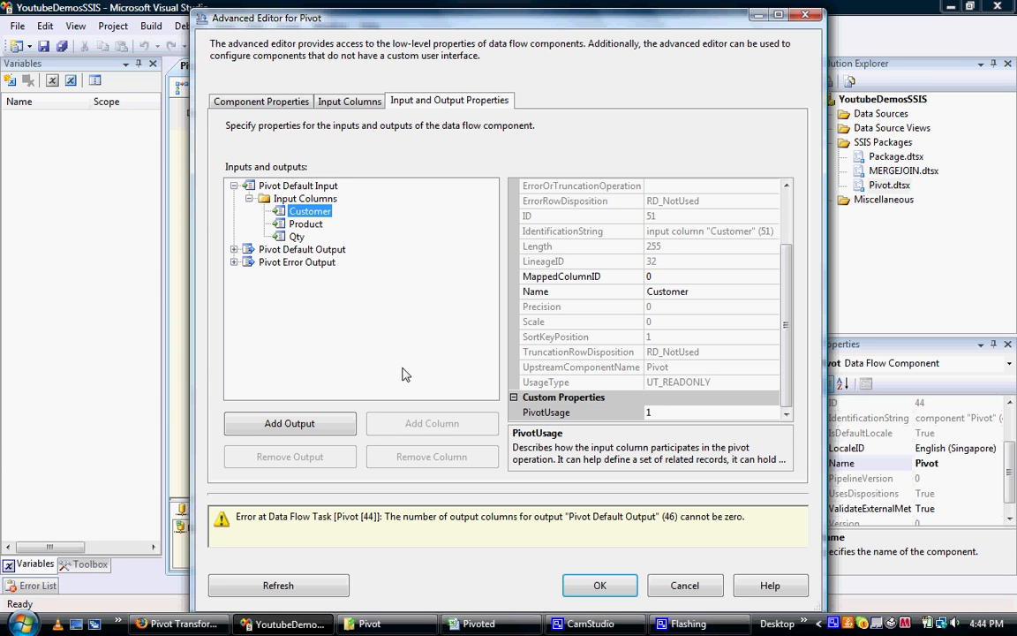
pyautogui.click(233, 249)
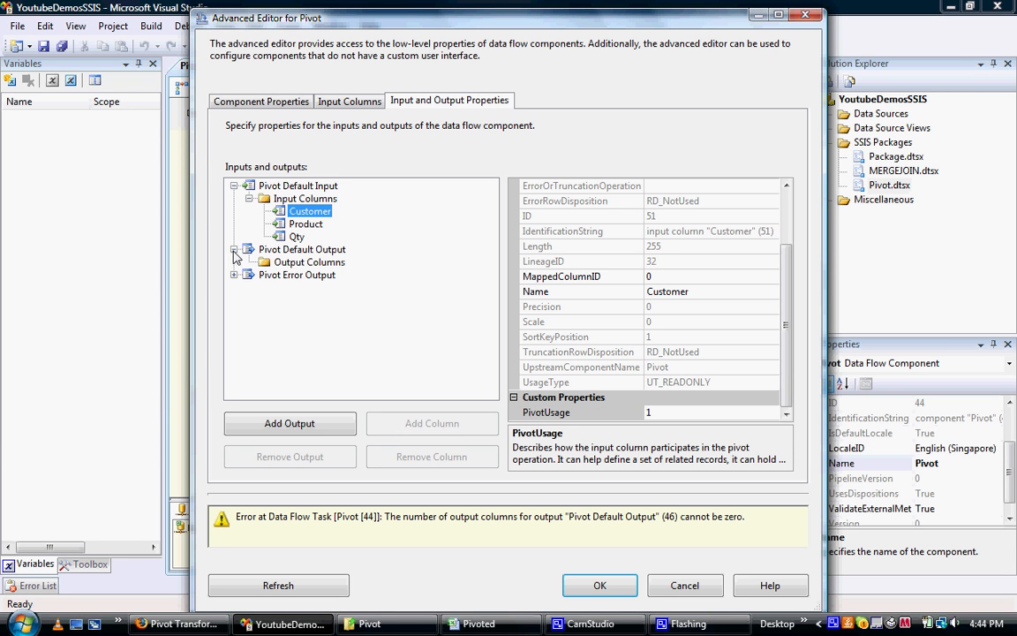
# - Add a new pivot output column named Customer
pyautogui.click(311, 262)
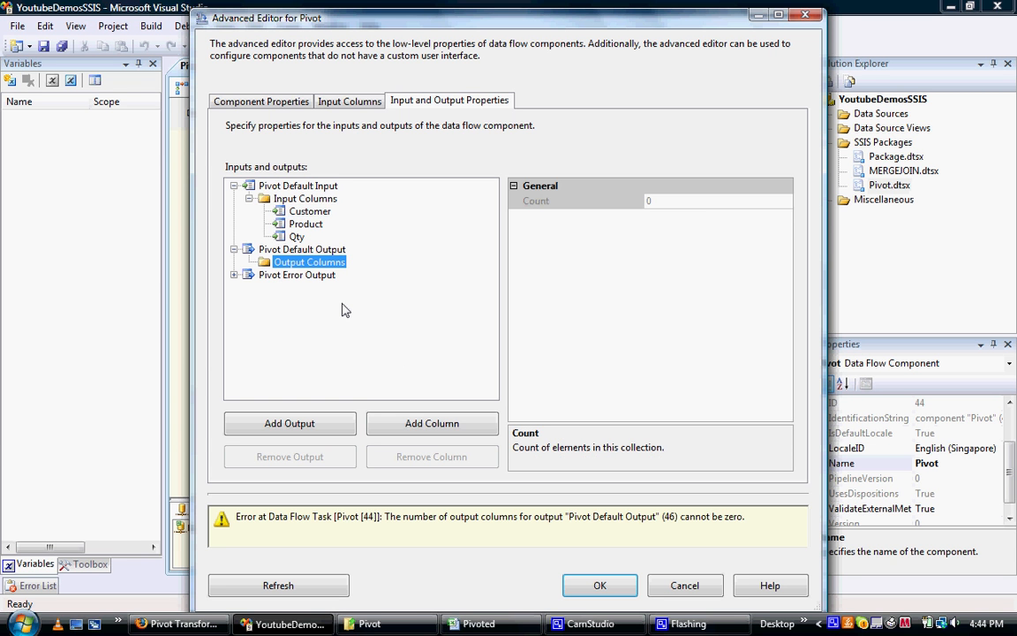
pyautogui.click(431, 424)
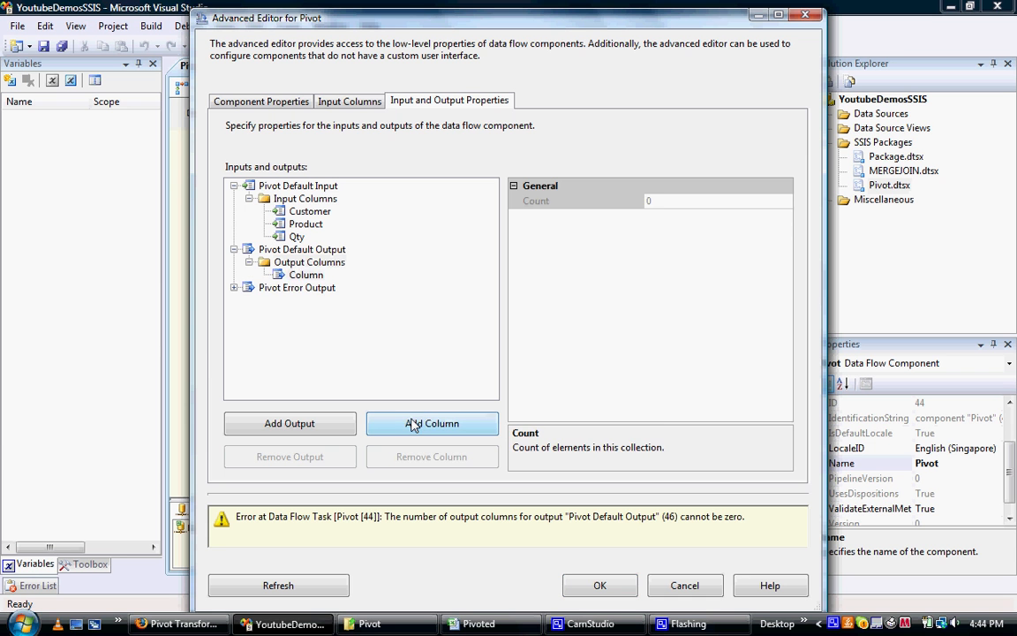
pyautogui.click(431, 424)
pyautogui.write('ustomer')
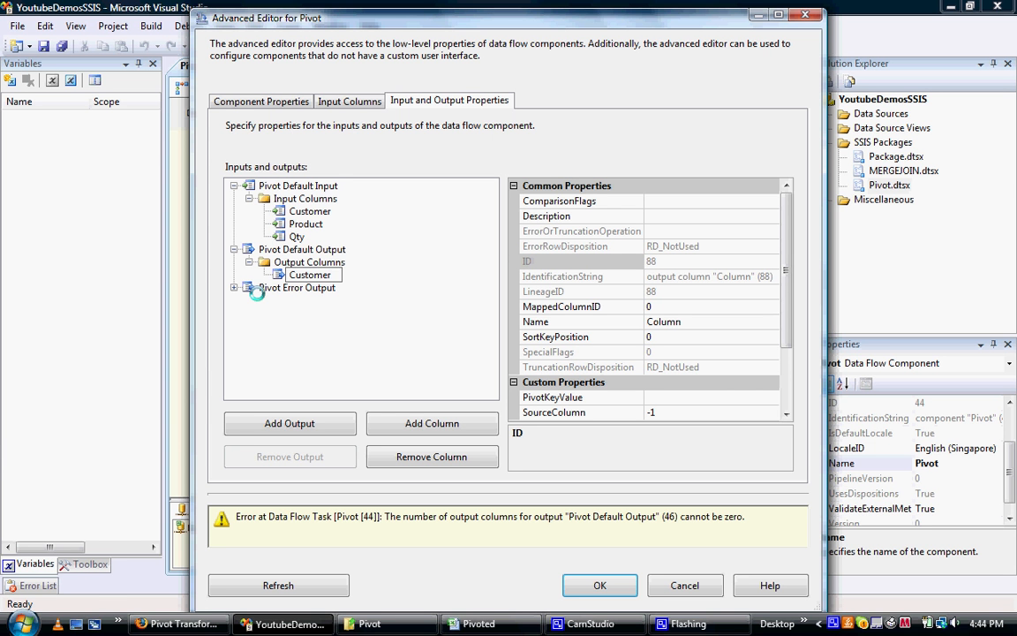
pyautogui.click(310, 275)
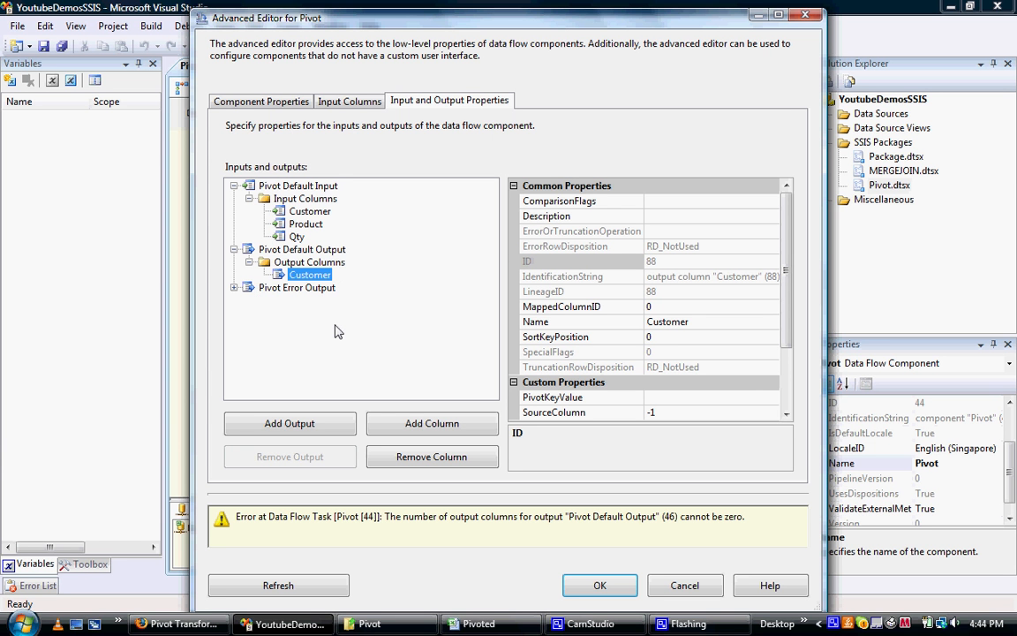
pyautogui.moveTo(622, 385)
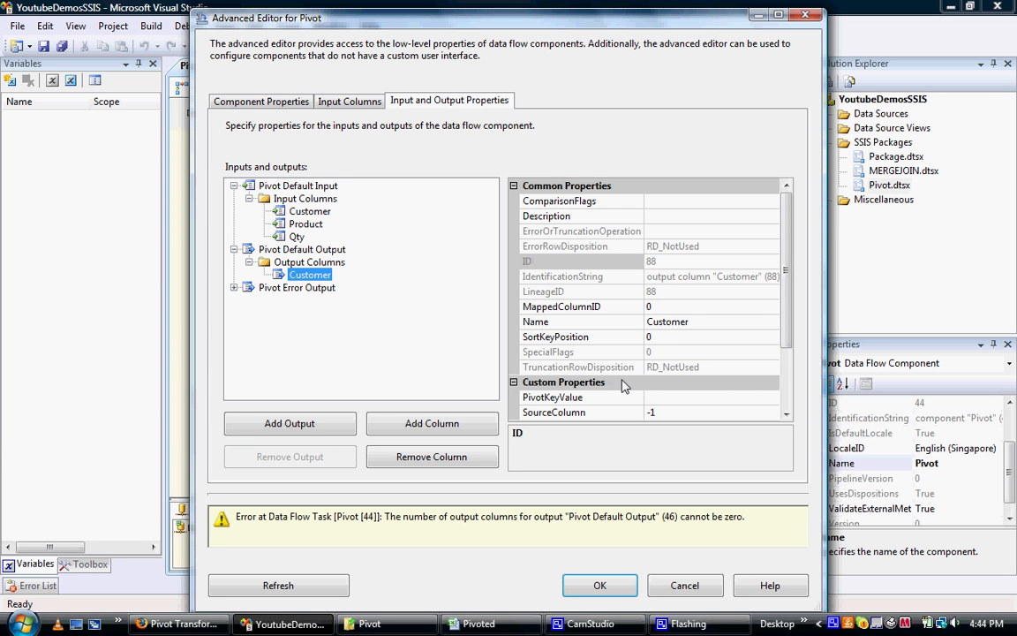
pyautogui.moveTo(683, 402)
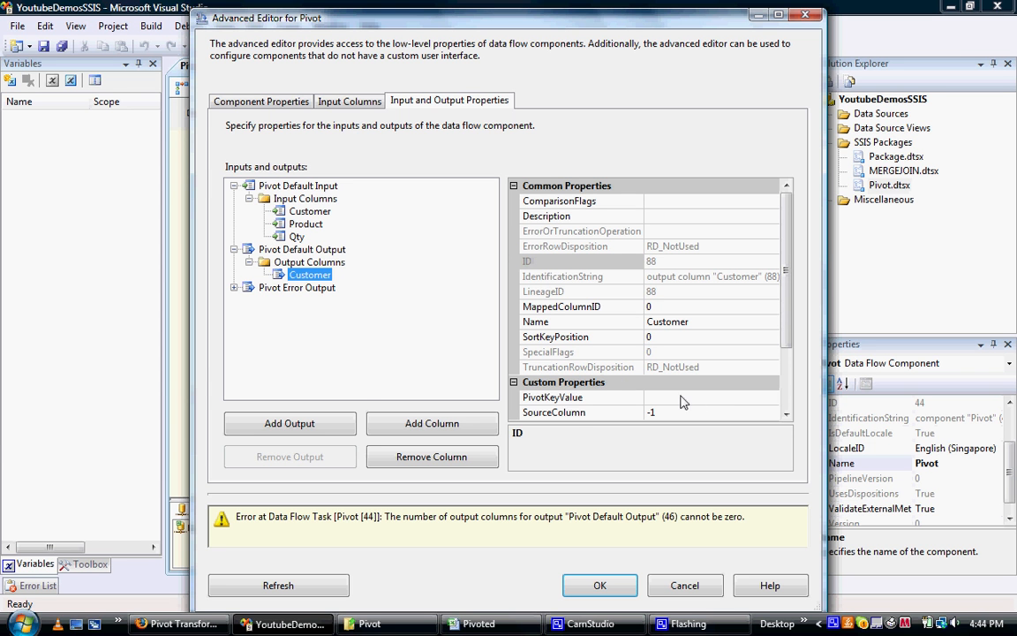
# - Give the Customer output column PivotKeyValue 1 and SourceColumn 32, checking the input lineage ID
pyautogui.click(551, 395)
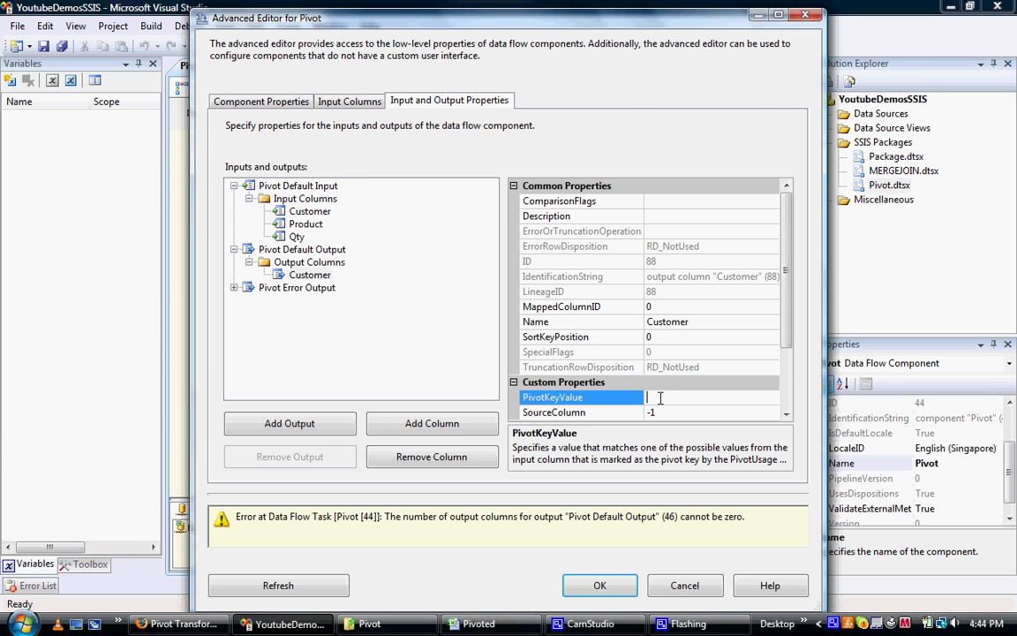
pyautogui.write('1')
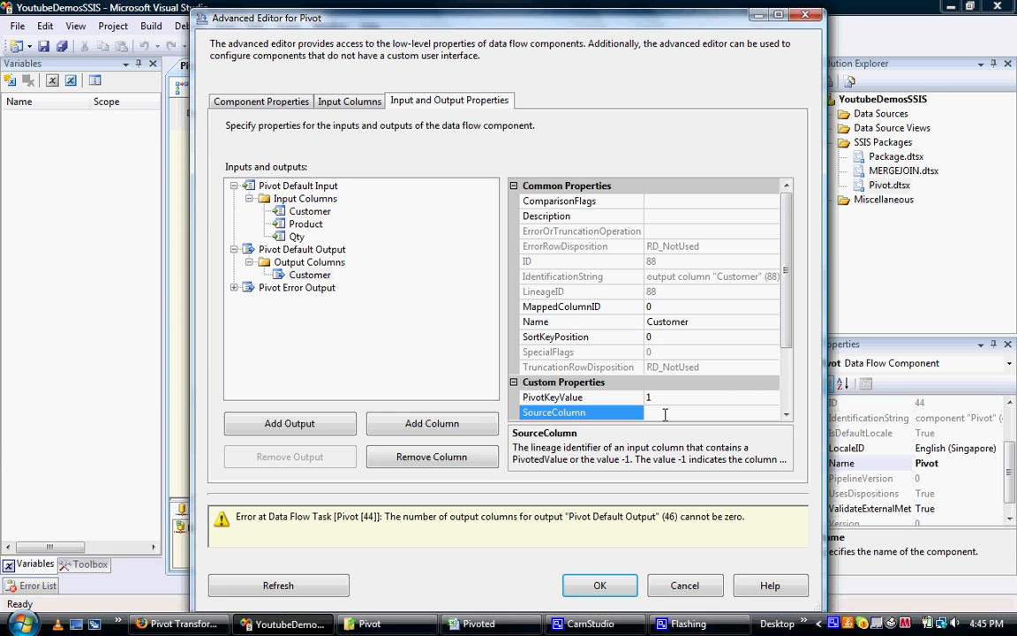
pyautogui.write('32')
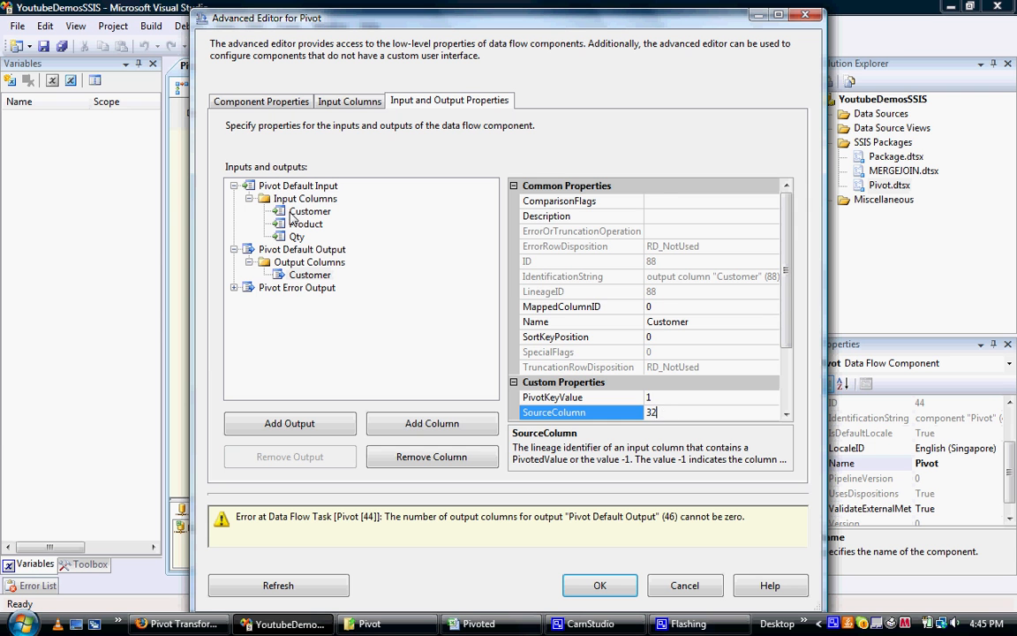
pyautogui.click(309, 212)
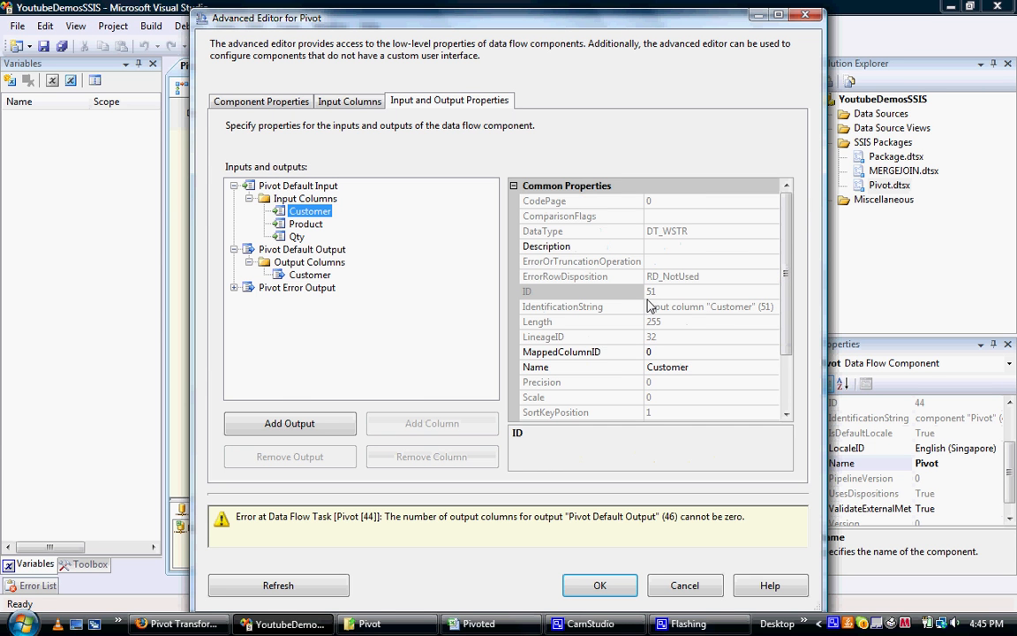
pyautogui.scroll(-3)
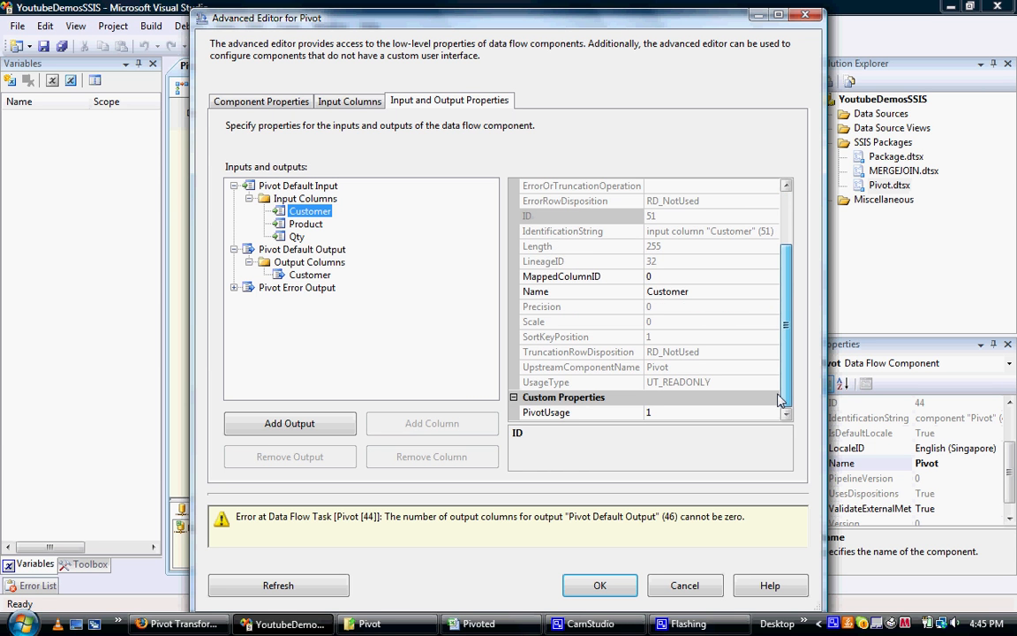
pyautogui.click(311, 276)
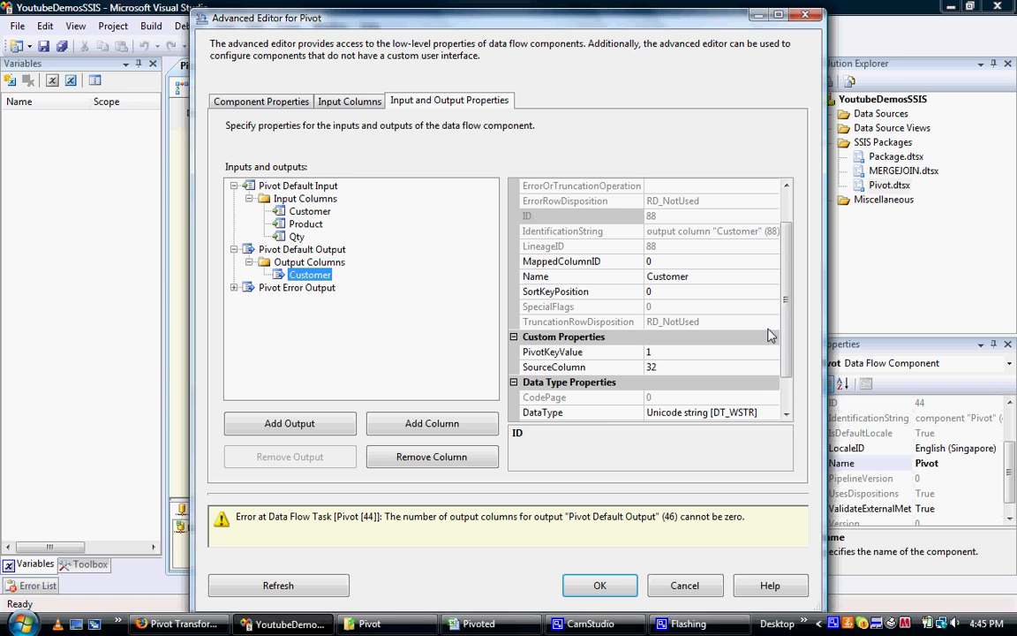
pyautogui.scroll(-3)
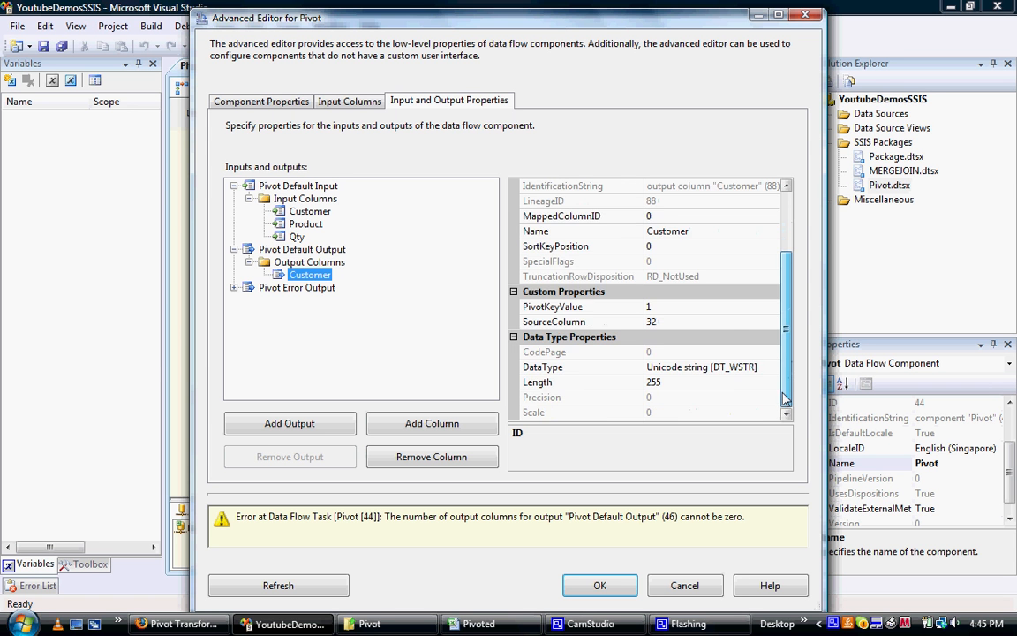
pyautogui.scroll(3)
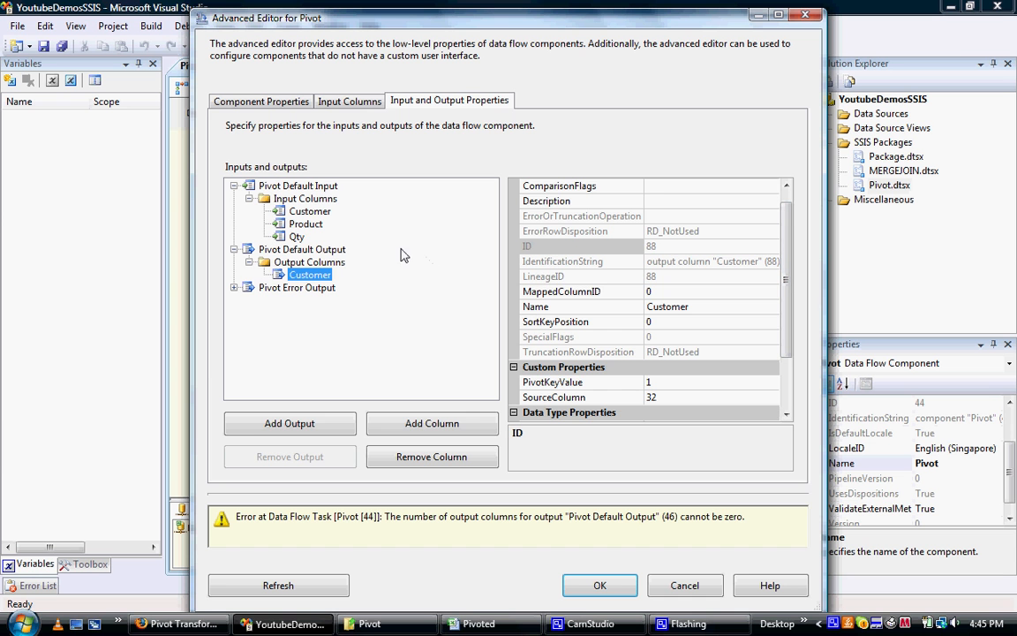
# - Set the Product input column's PivotUsage to 2
pyautogui.click(306, 222)
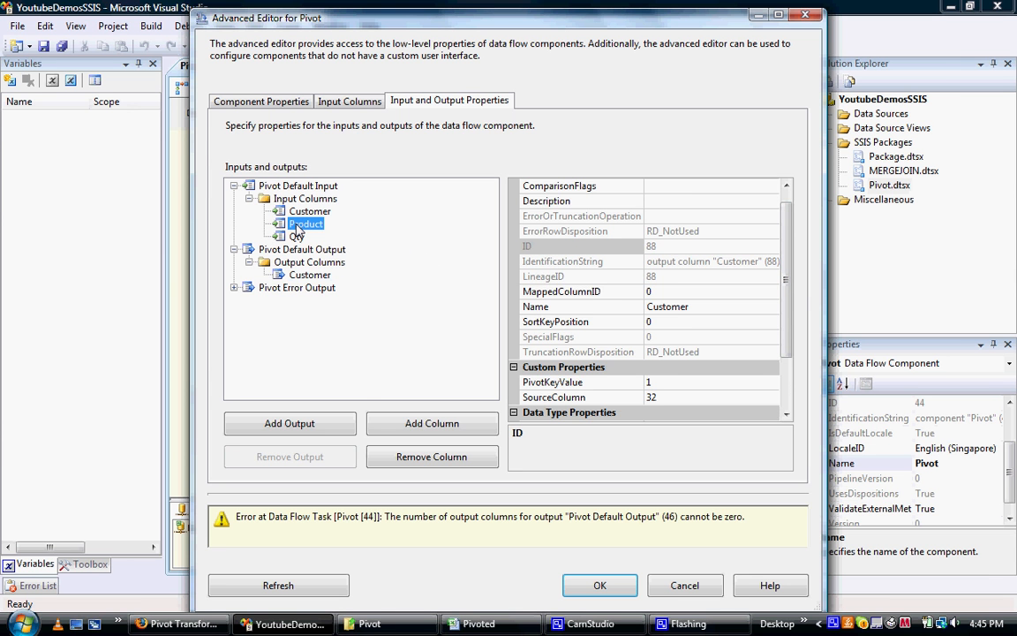
pyautogui.click(307, 223)
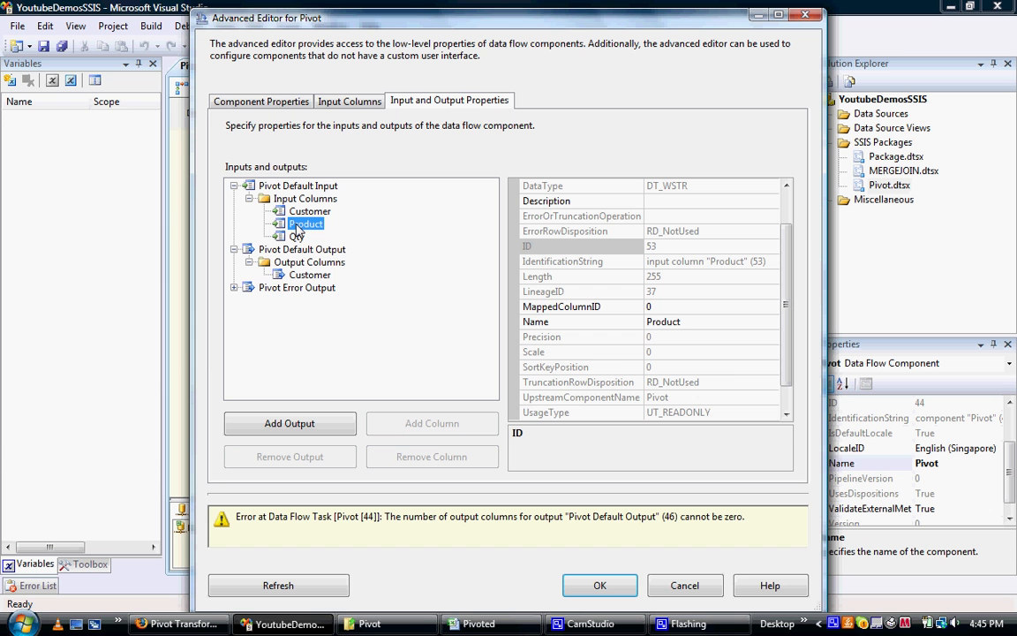
pyautogui.moveTo(731, 361)
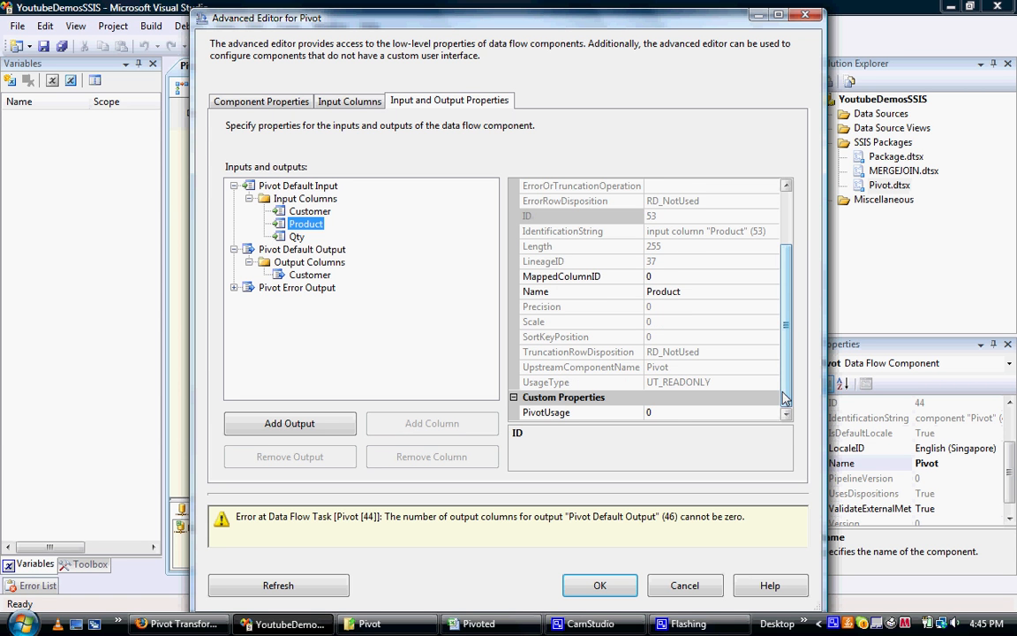
pyautogui.click(546, 414)
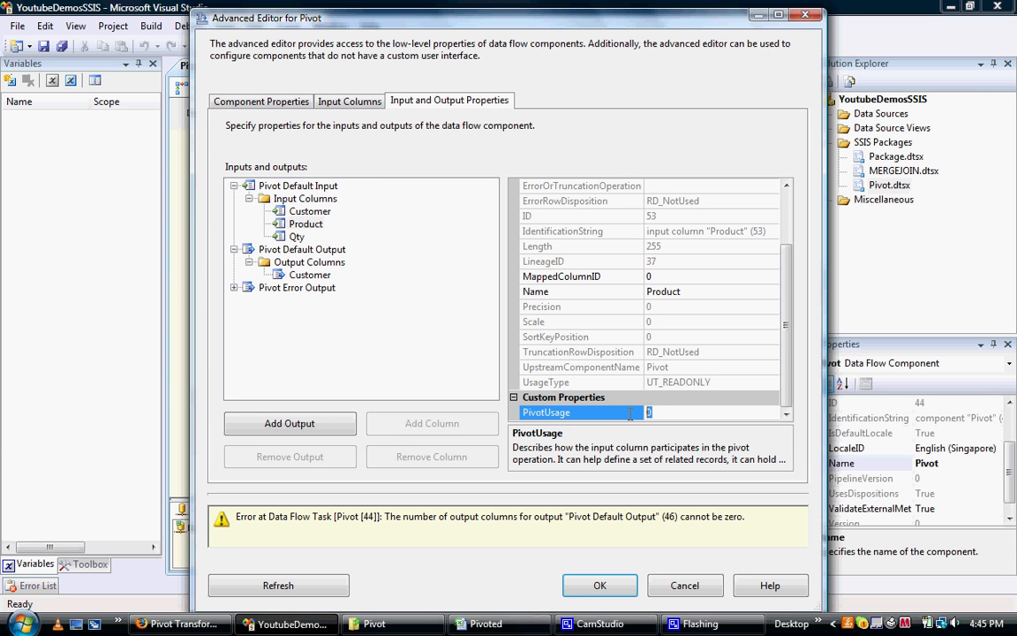
pyautogui.write('2')
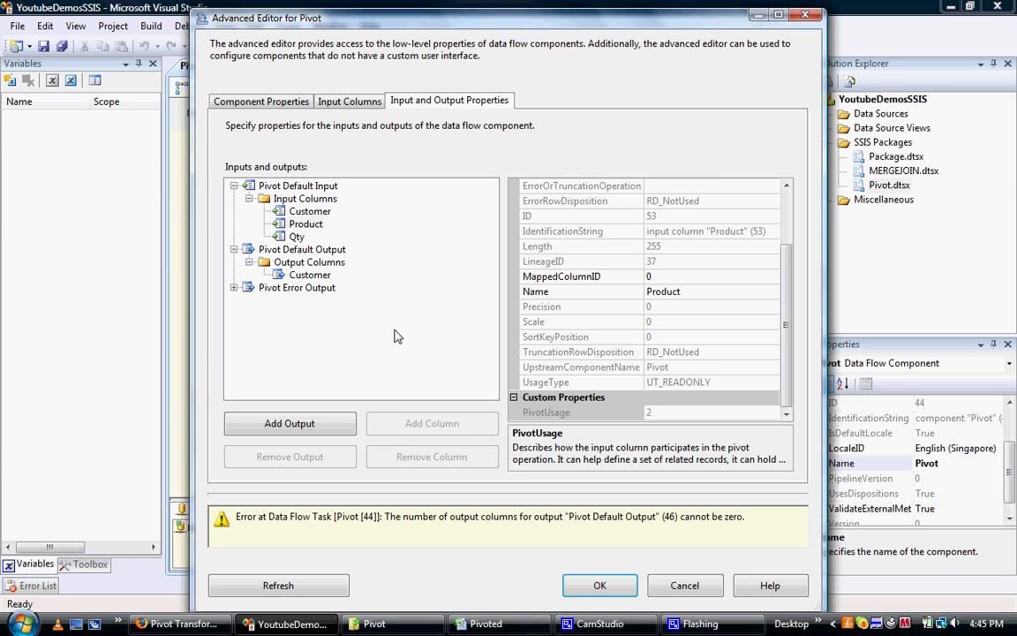
pyautogui.click(307, 222)
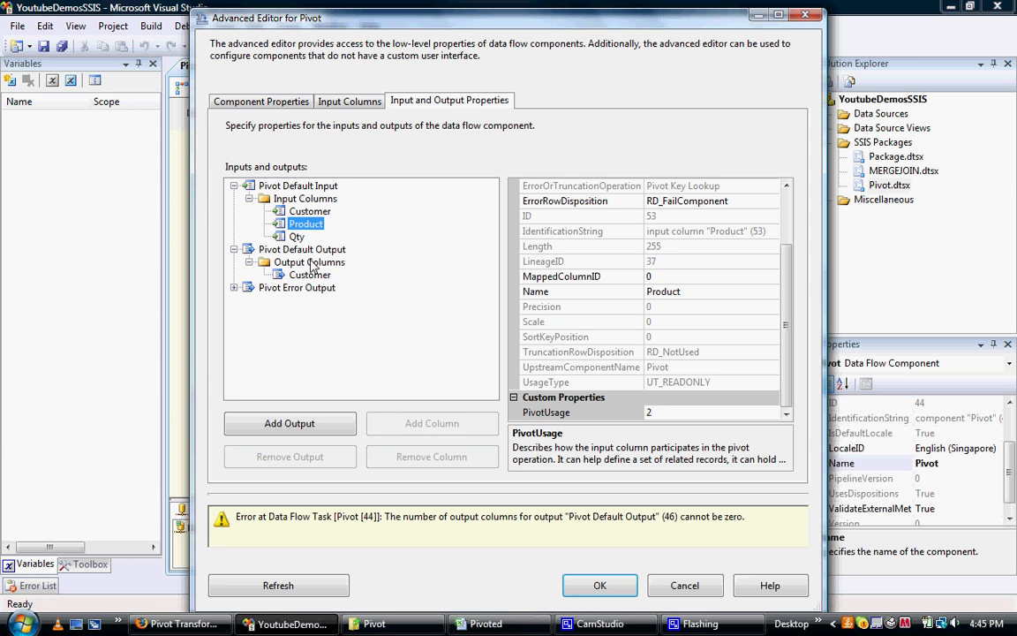
# - Set the Qty input column's PivotUsage to 3, noting its lineage ID 42
pyautogui.click(296, 237)
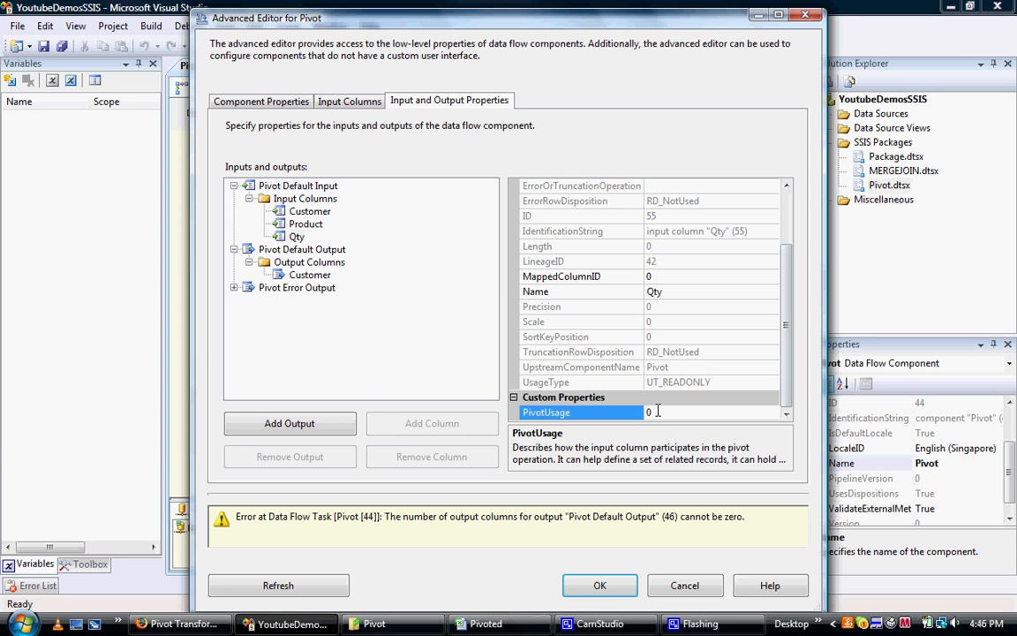
pyautogui.write('3')
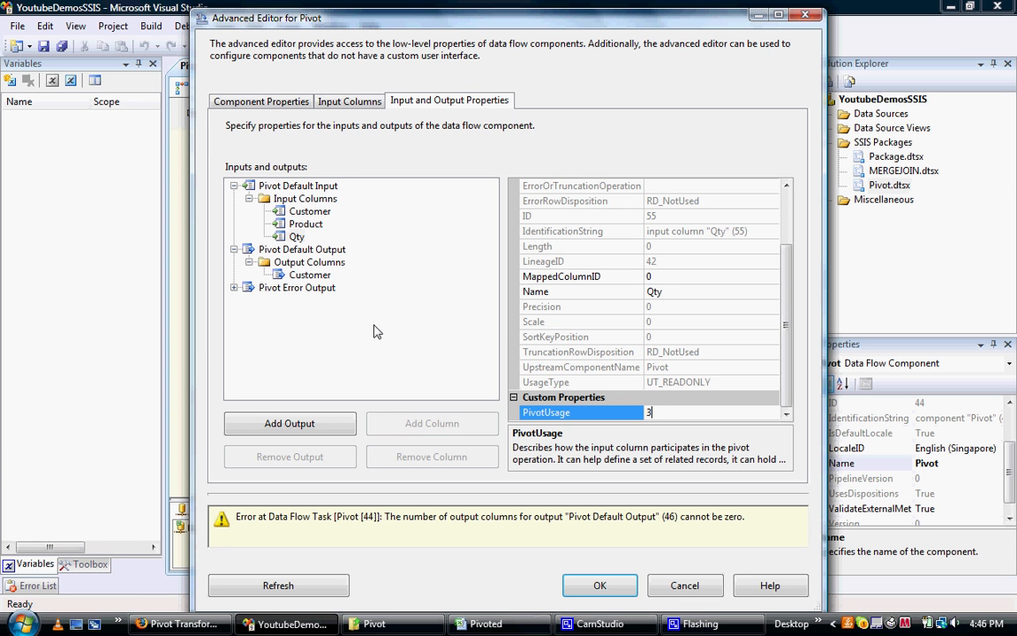
pyautogui.moveTo(715, 343)
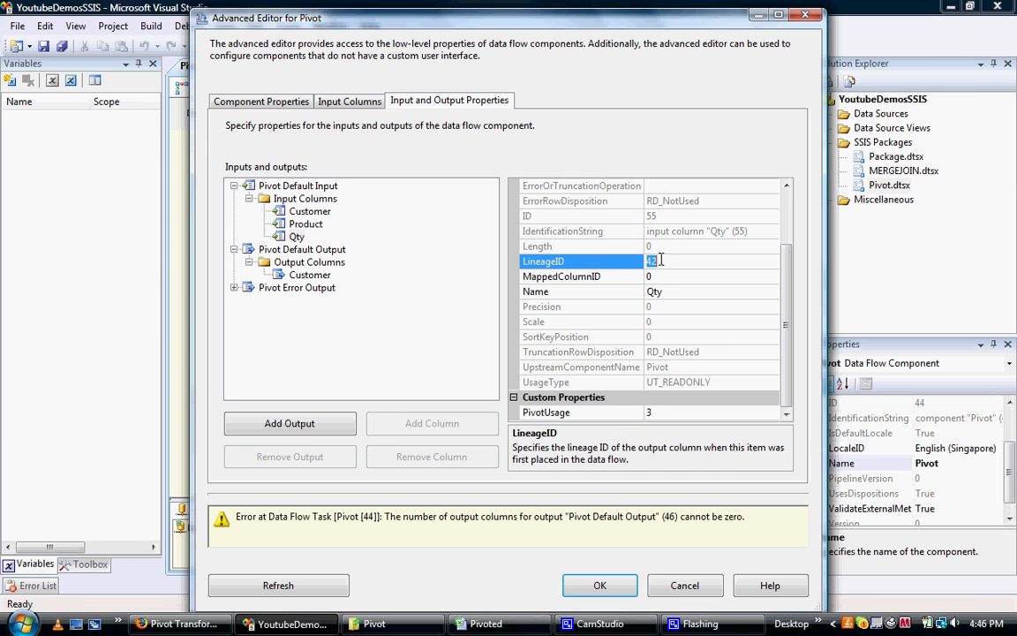
pyautogui.write('42')
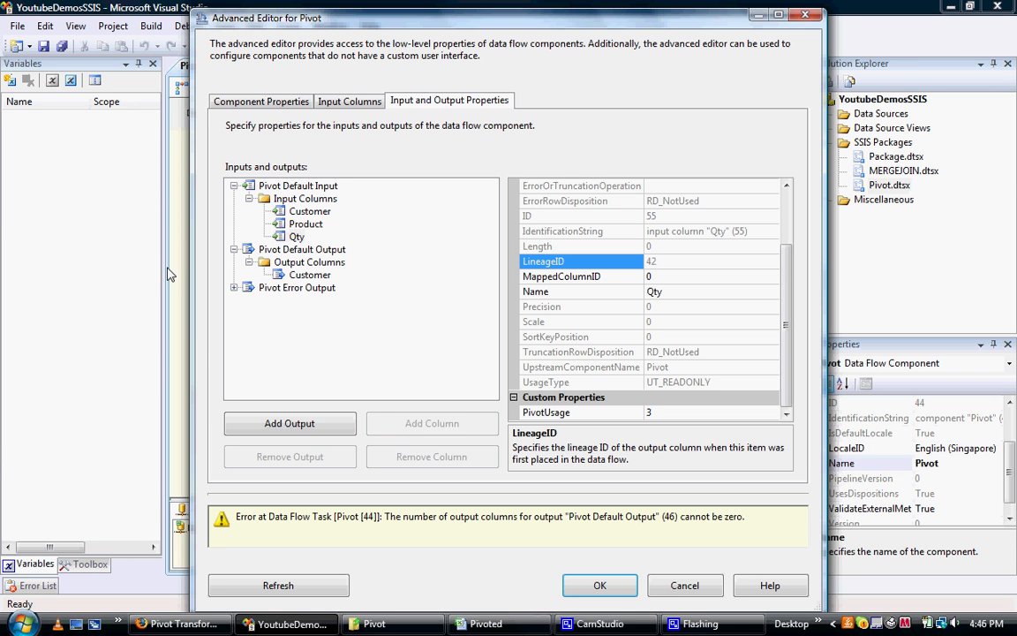
pyautogui.moveTo(265, 269)
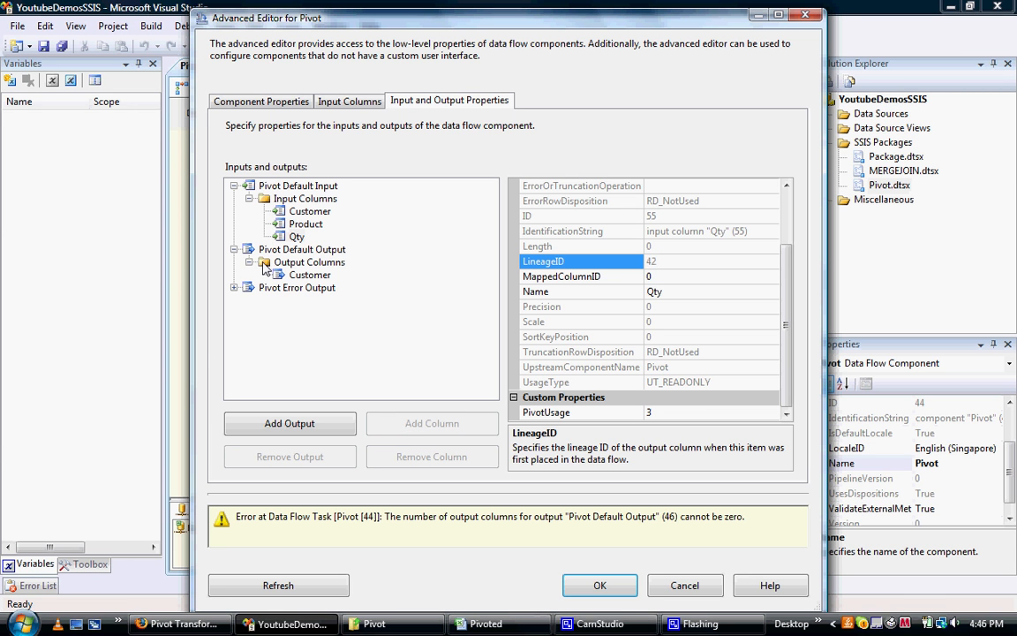
# - Add three new columns to the pivot output columns collection
pyautogui.click(309, 261)
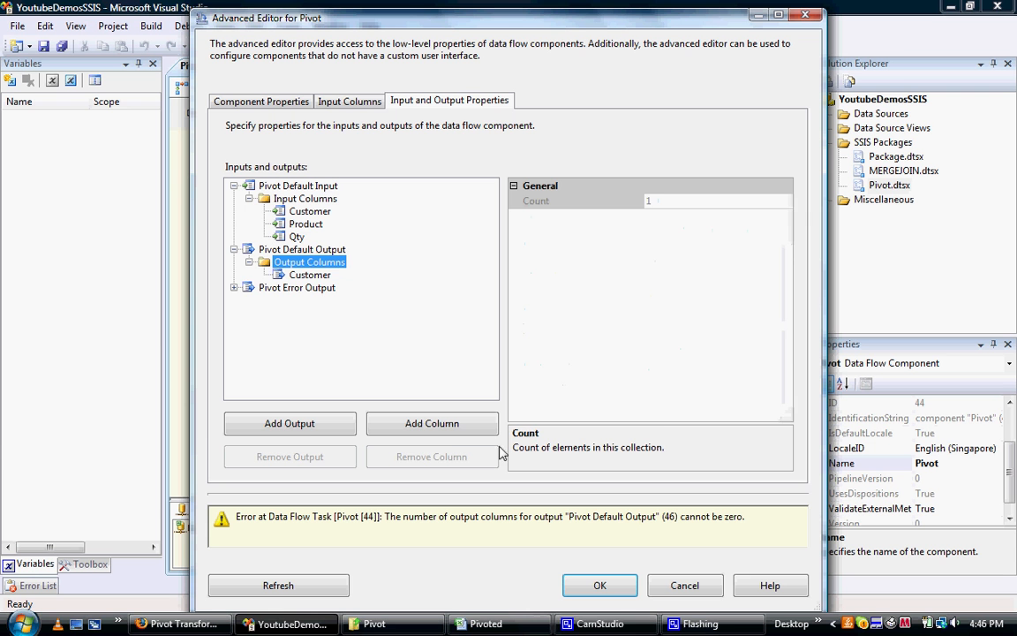
pyautogui.click(431, 424)
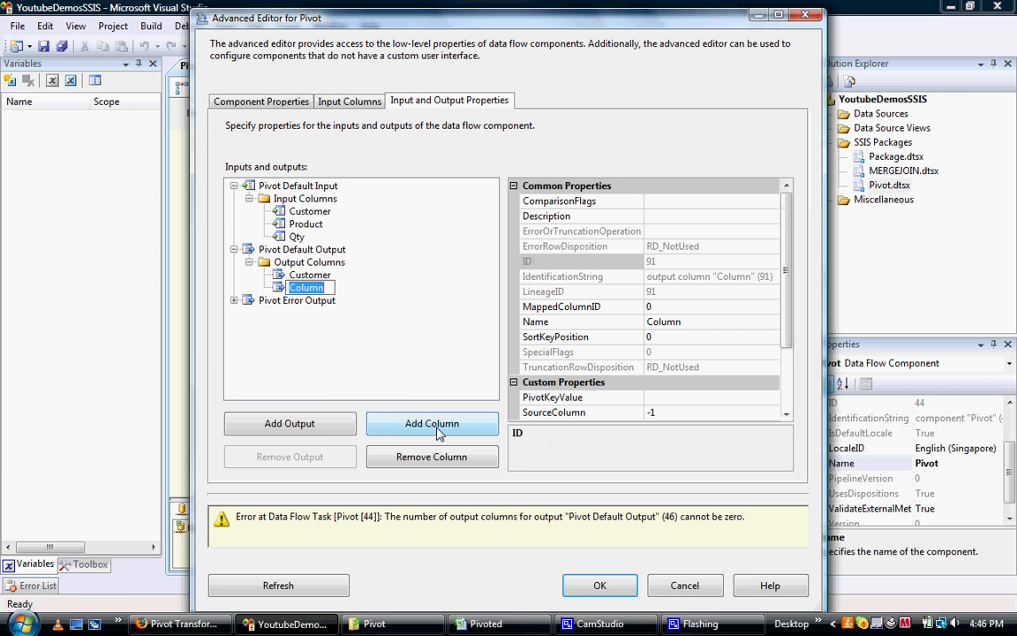
pyautogui.click(431, 424)
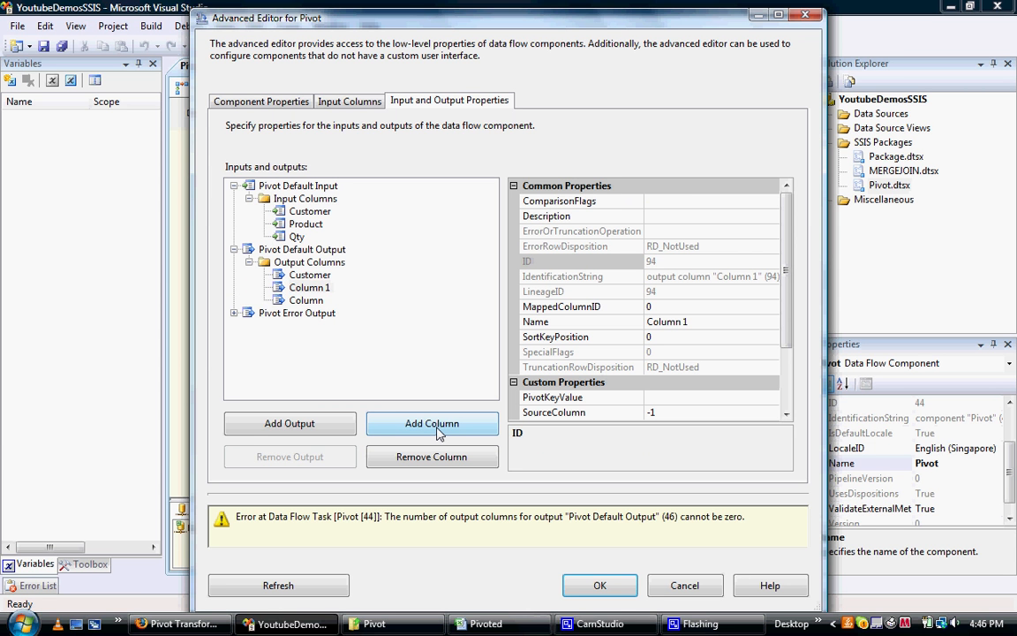
pyautogui.click(431, 424)
pyautogui.write('Soda')
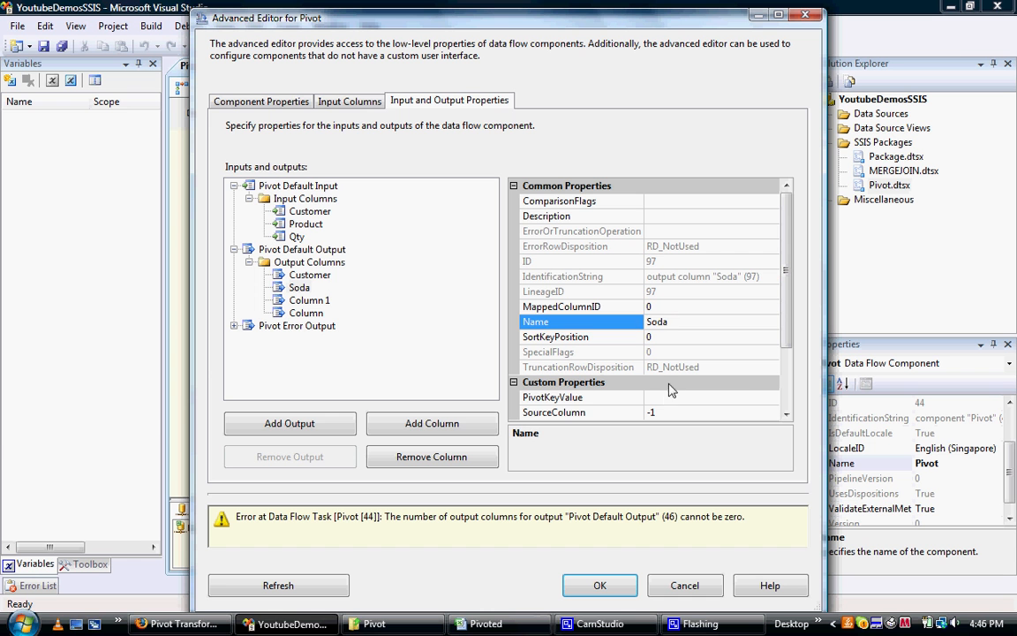
# - Give the Soda output column PivotKeyValue Soda and SourceColumn 42
pyautogui.click(550, 395)
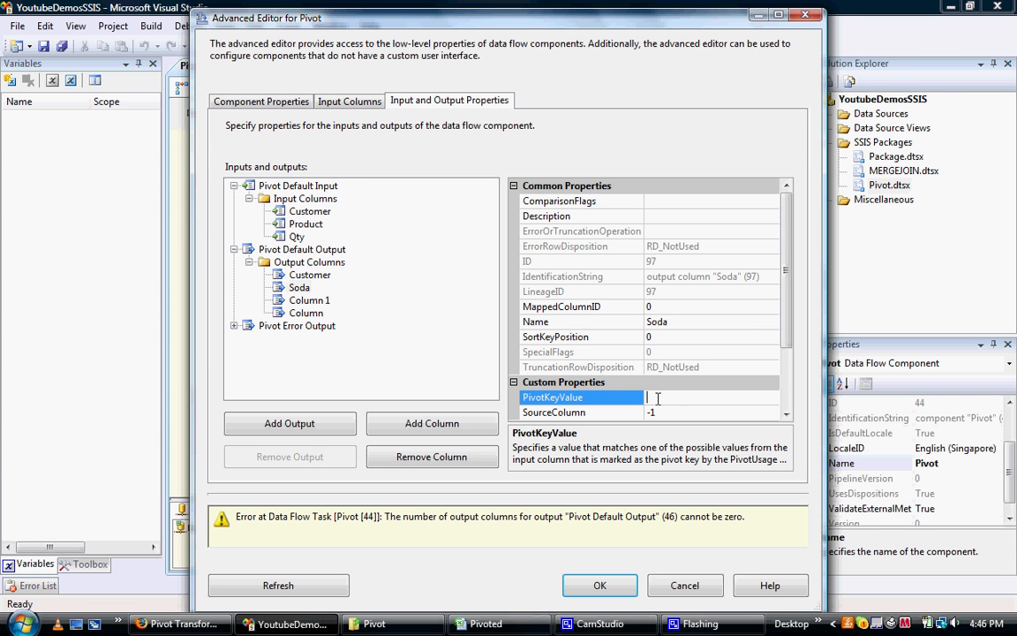
pyautogui.moveTo(647, 395)
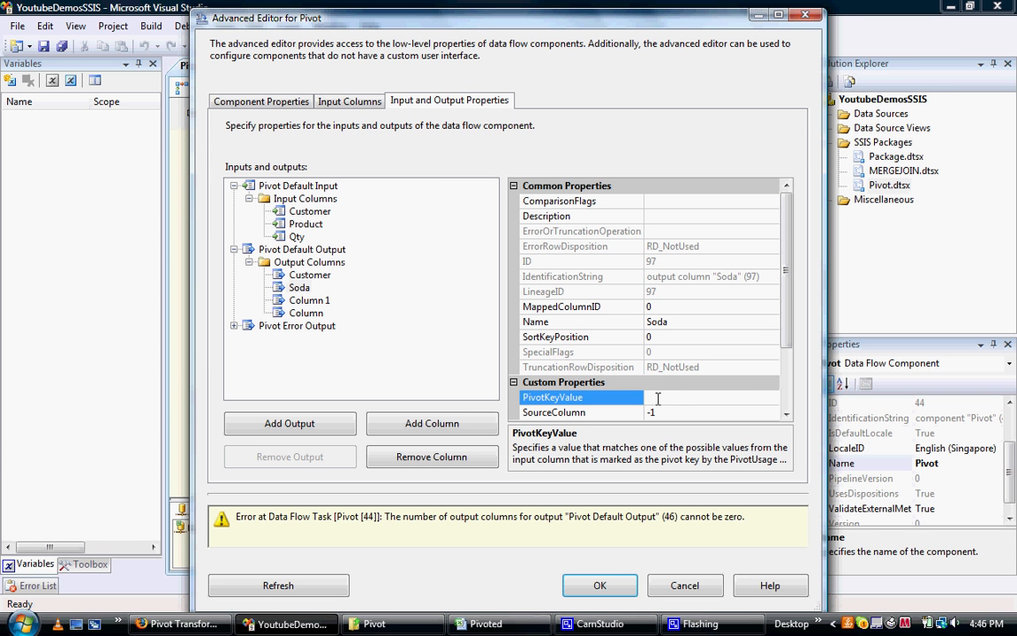
pyautogui.write('s')
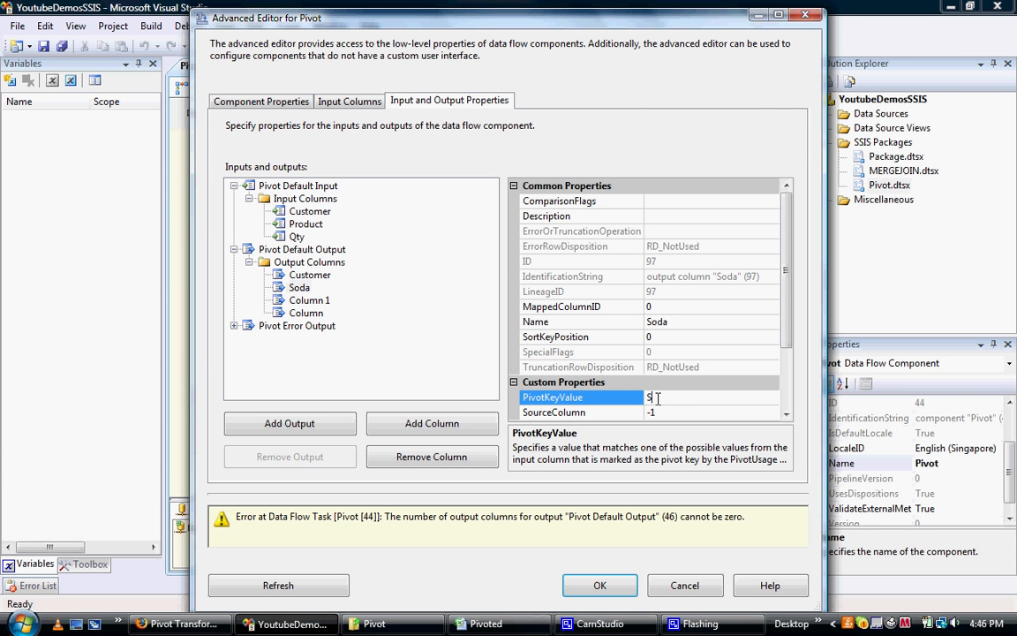
pyautogui.write('oda')
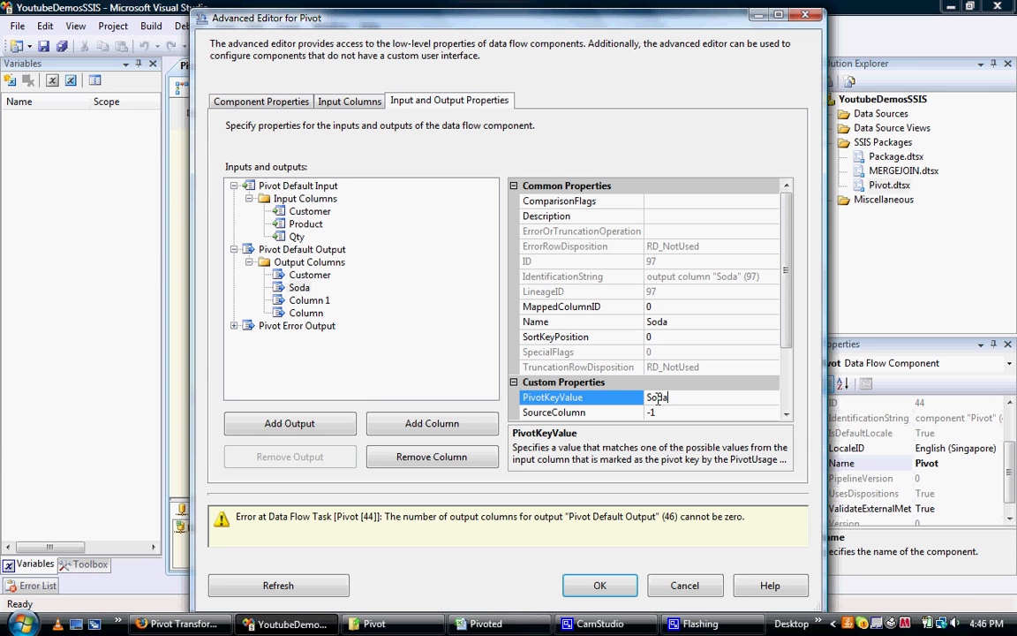
pyautogui.click(555, 413)
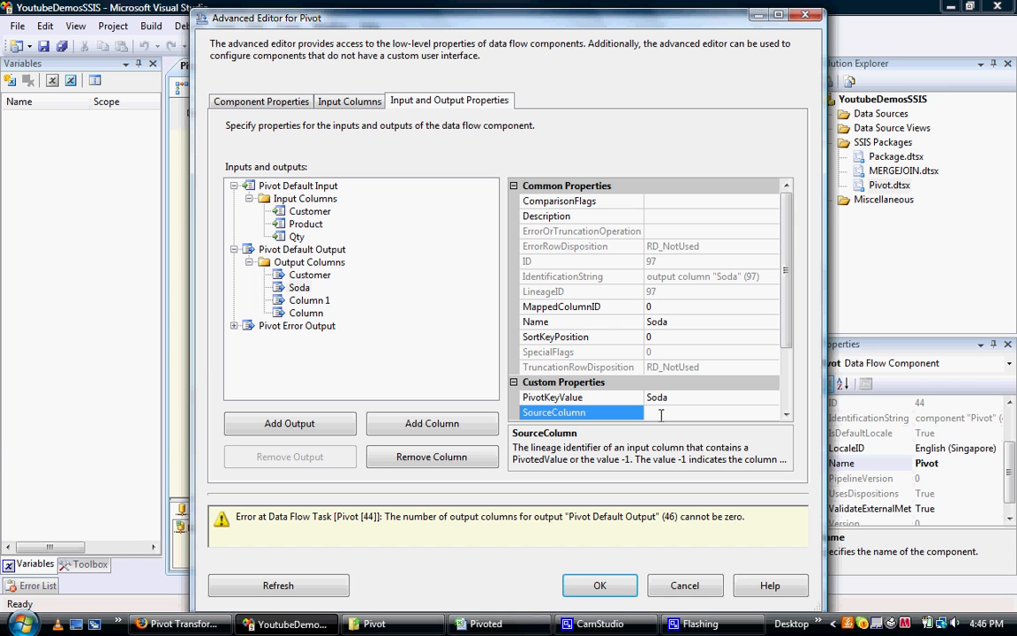
pyautogui.write('42')
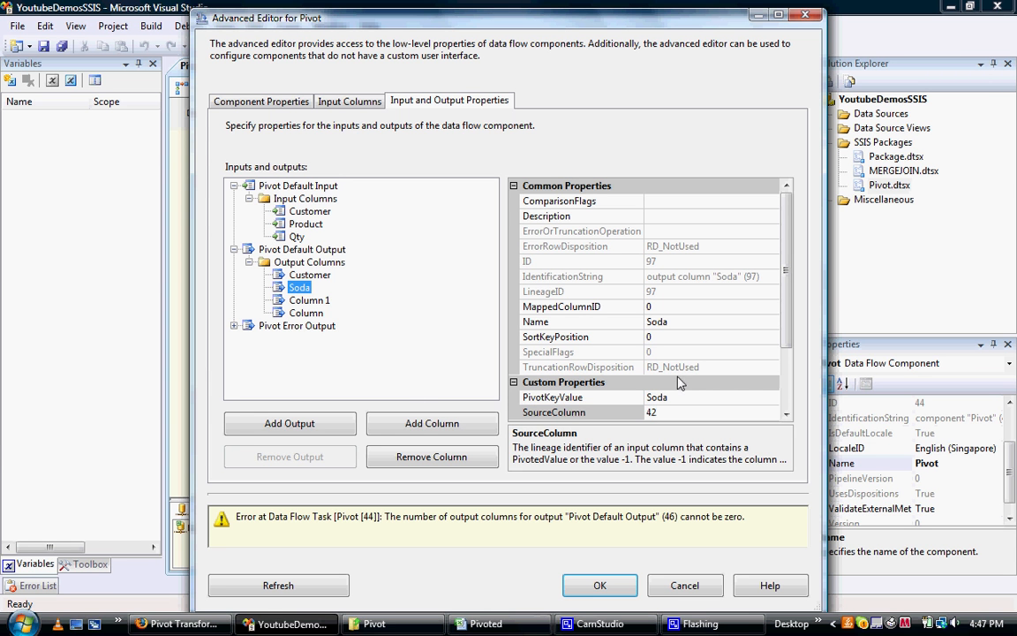
pyautogui.moveTo(646, 415)
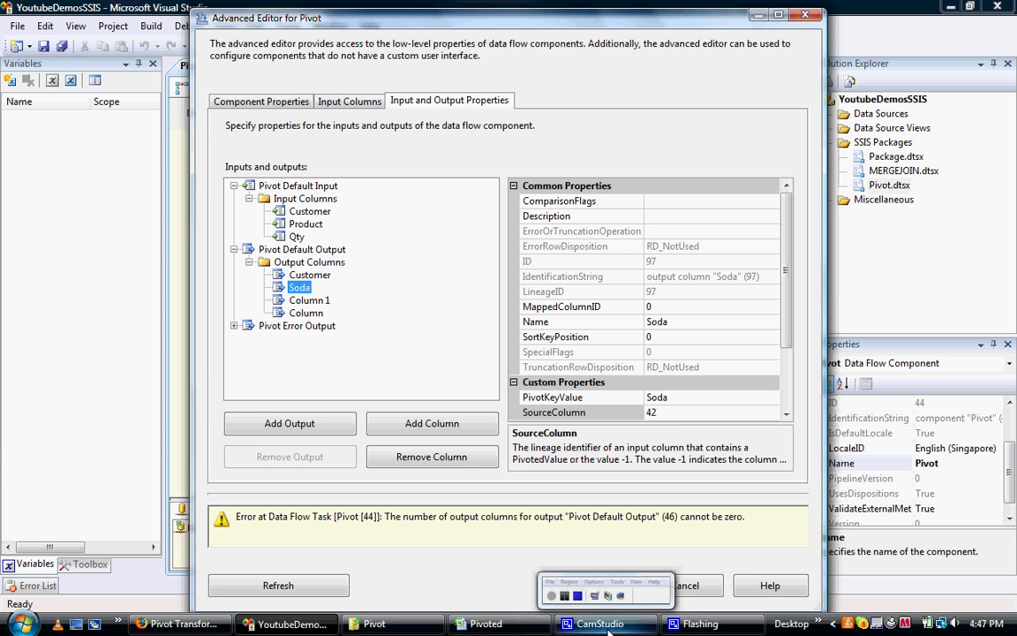
pyautogui.moveTo(605, 623)
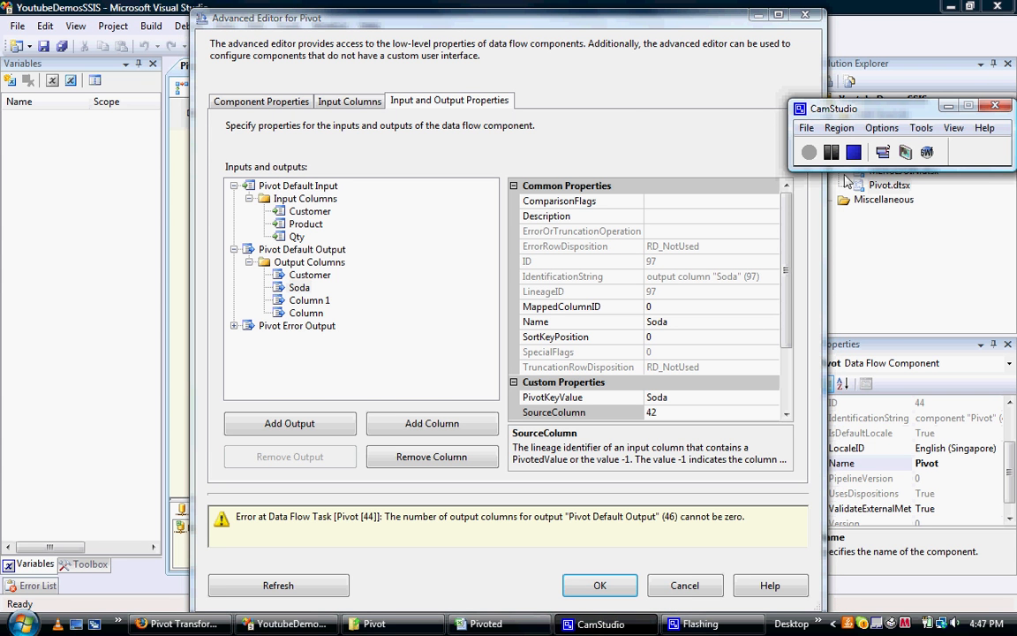
pyautogui.moveTo(853, 152)
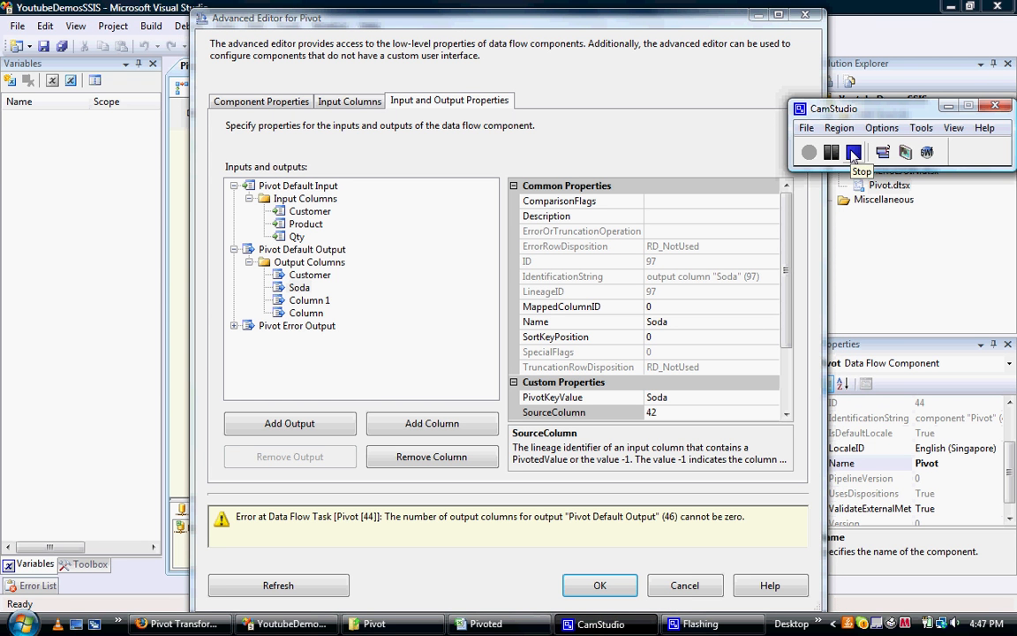